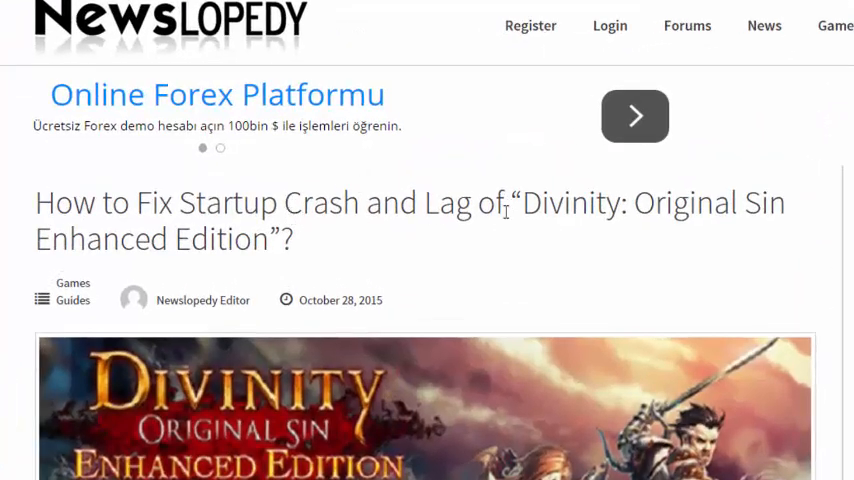
{"action": "mouse_move", "coordinate": [620, 230]}
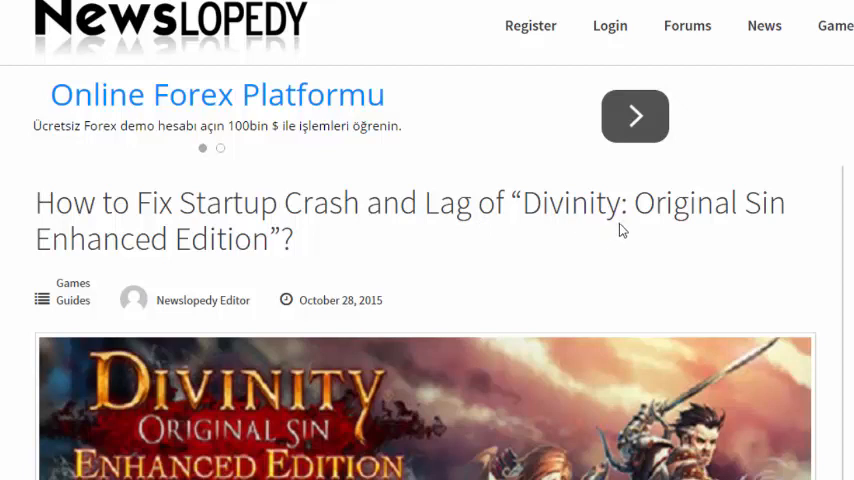
{"action": "mouse_move", "coordinate": [691, 222]}
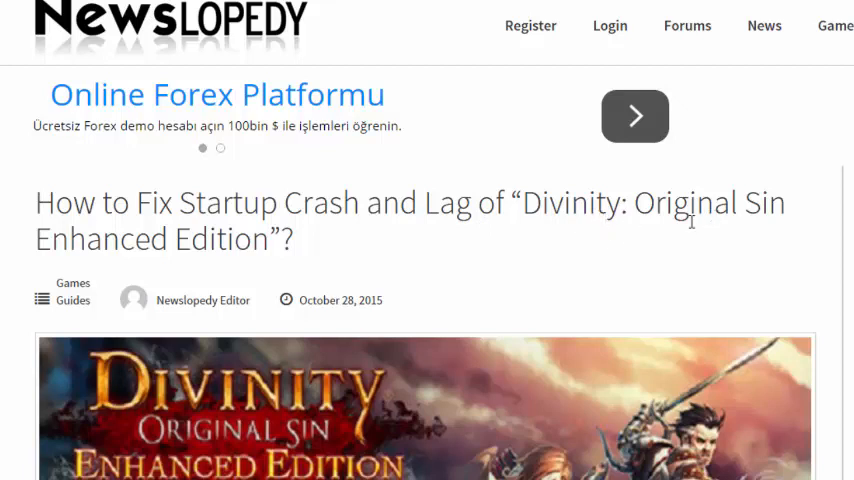
{"action": "mouse_move", "coordinate": [435, 382]}
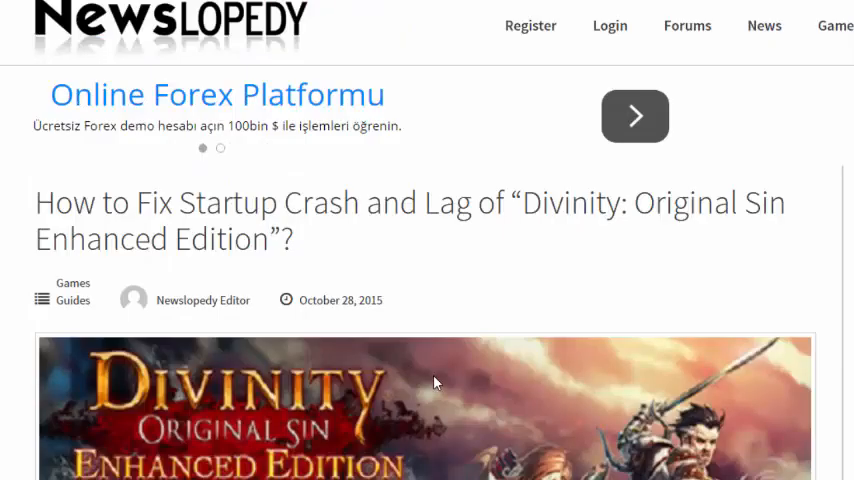
{"action": "mouse_move", "coordinate": [505, 175]}
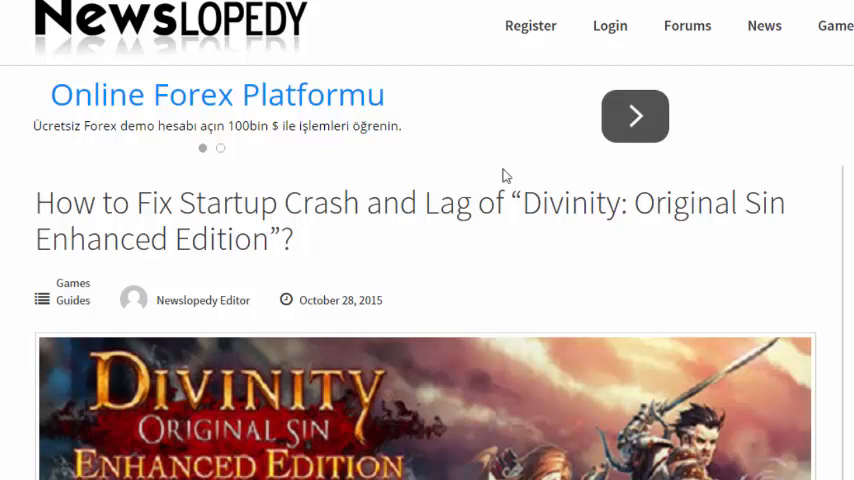
- Scroll past the banner and ad to the intro and the steamcommunity patch announcement link
{"action": "scroll", "scroll_direction": "down", "scroll_amount": 3}
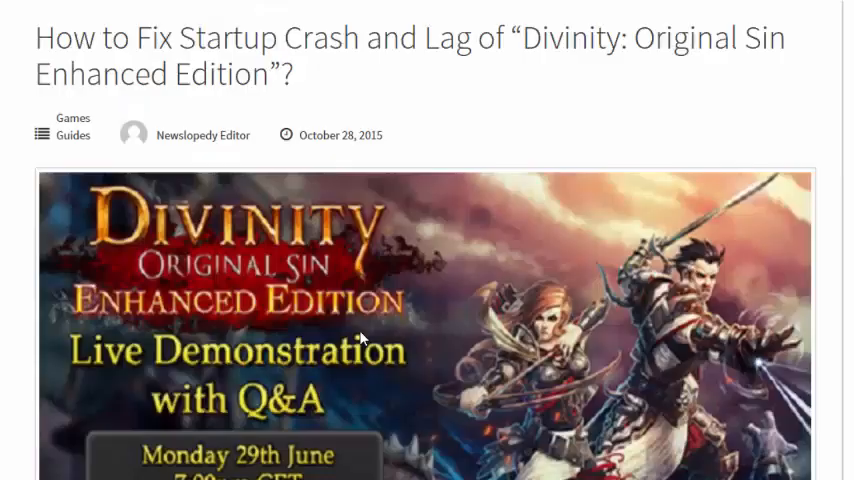
{"action": "scroll", "scroll_direction": "up", "scroll_amount": 3}
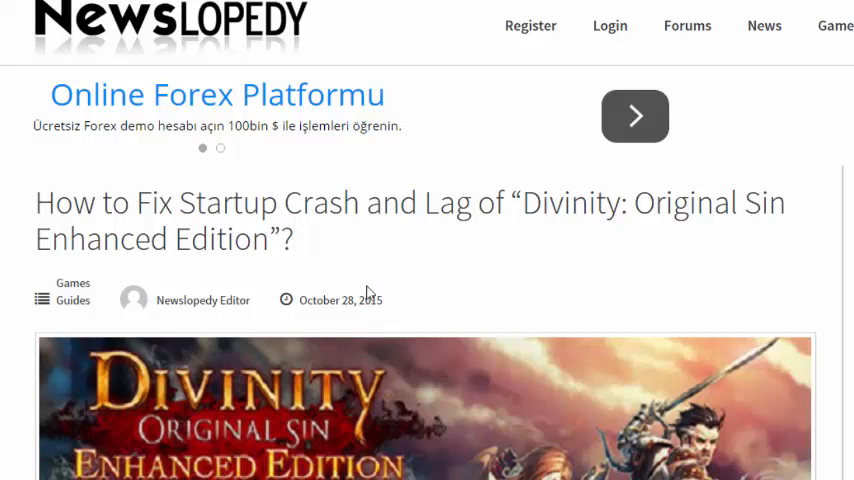
{"action": "mouse_move", "coordinate": [519, 341]}
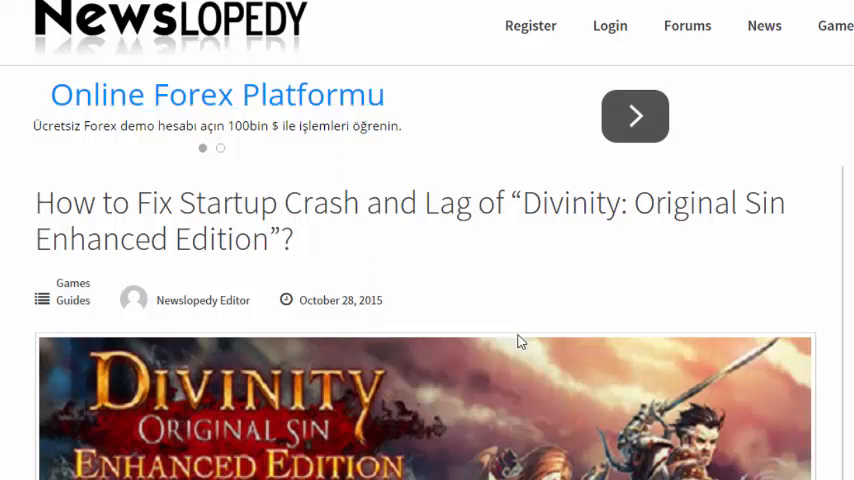
{"action": "scroll", "scroll_direction": "down", "scroll_amount": 3}
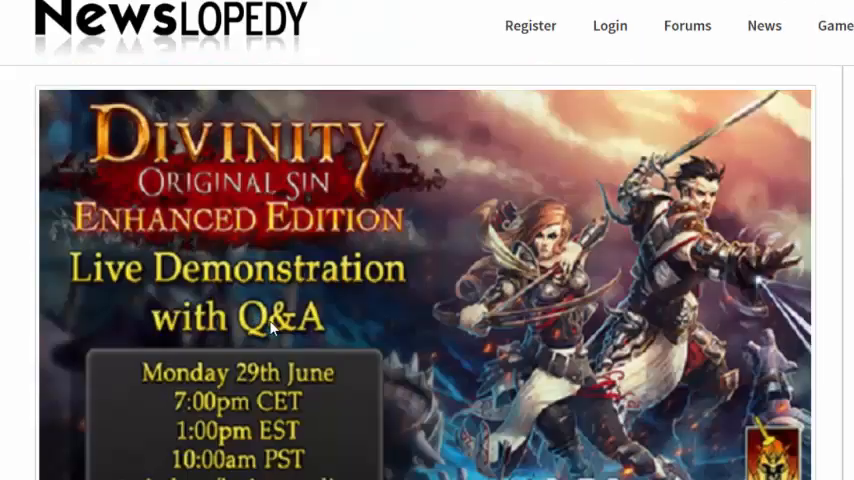
{"action": "scroll", "scroll_direction": "down", "scroll_amount": 3}
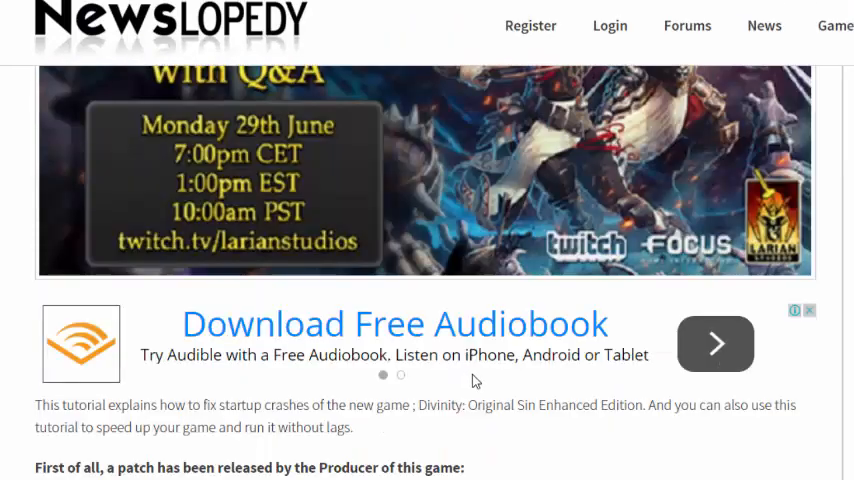
{"action": "scroll", "scroll_direction": "down", "scroll_amount": 3}
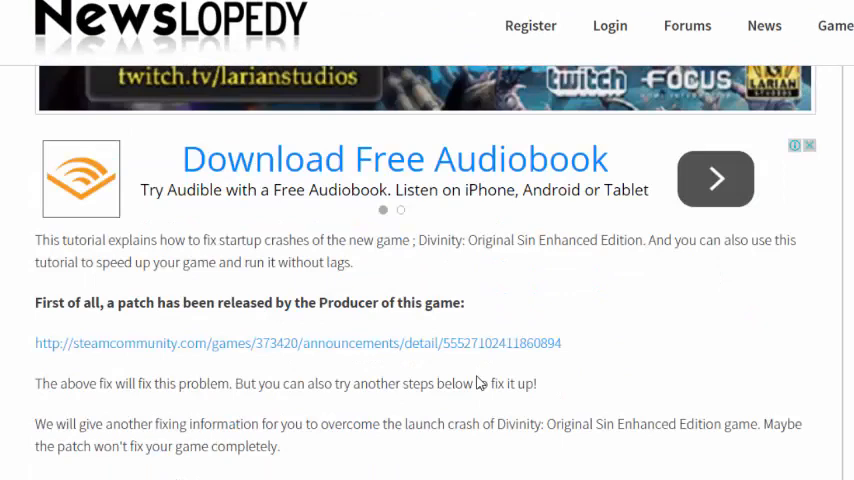
{"action": "mouse_move", "coordinate": [557, 347]}
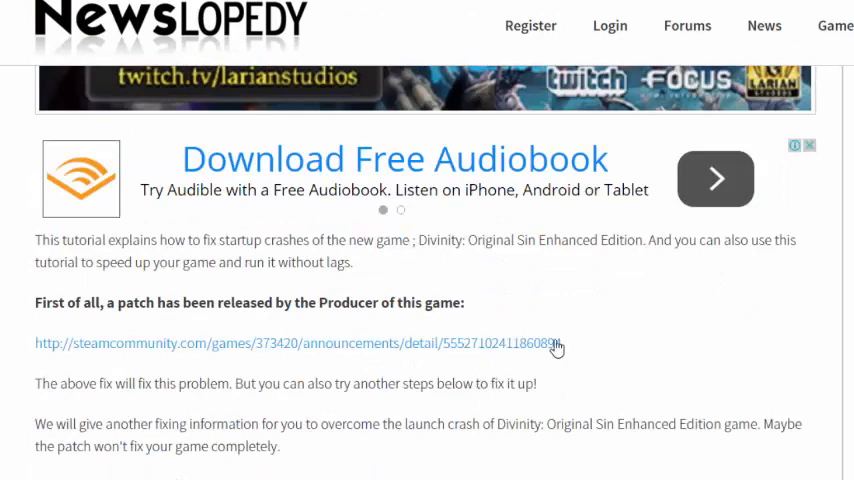
{"action": "scroll", "scroll_direction": "down", "scroll_amount": 3}
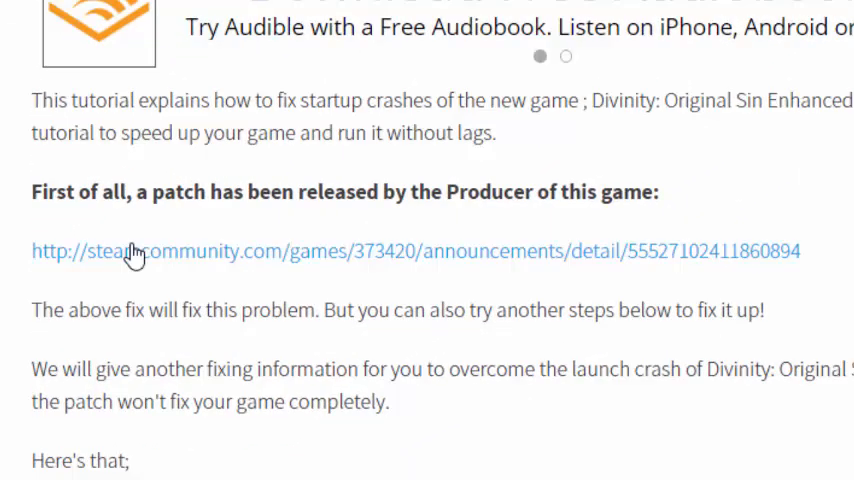
{"action": "mouse_move", "coordinate": [175, 215]}
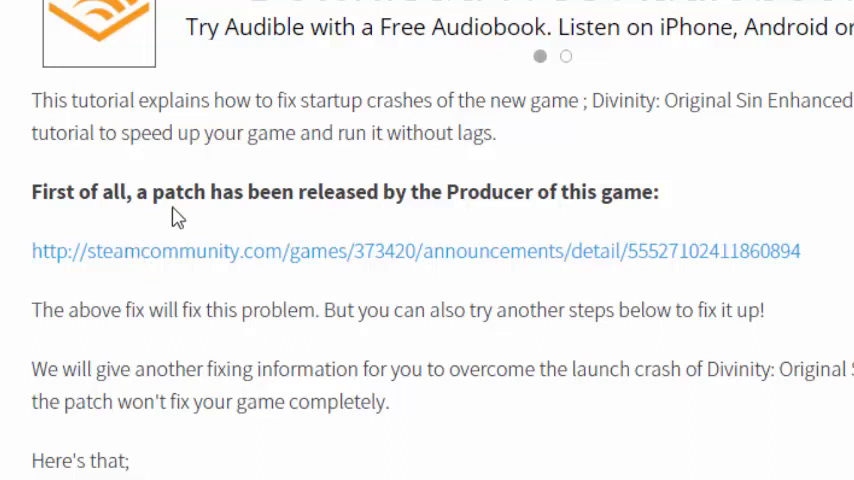
{"action": "mouse_move", "coordinate": [491, 227]}
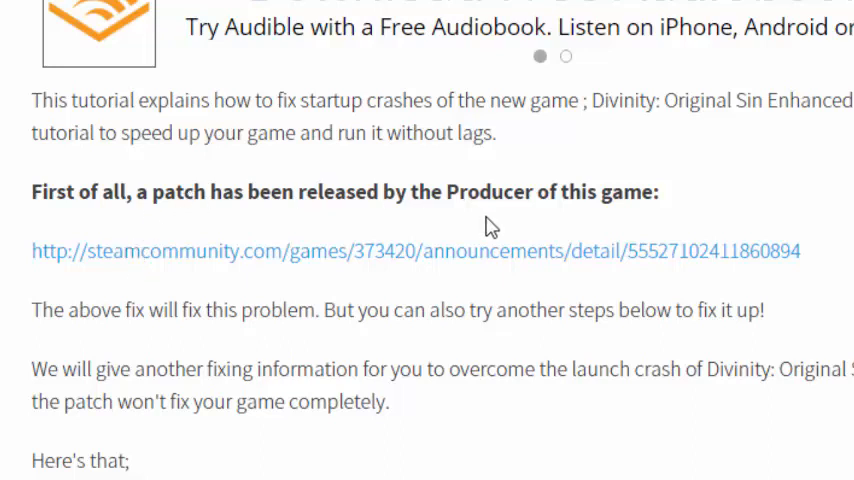
{"action": "mouse_move", "coordinate": [535, 255]}
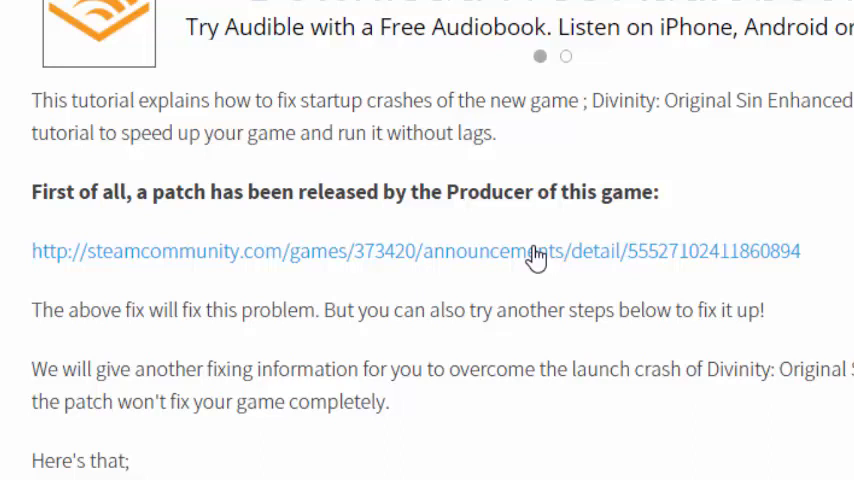
{"action": "mouse_move", "coordinate": [660, 262]}
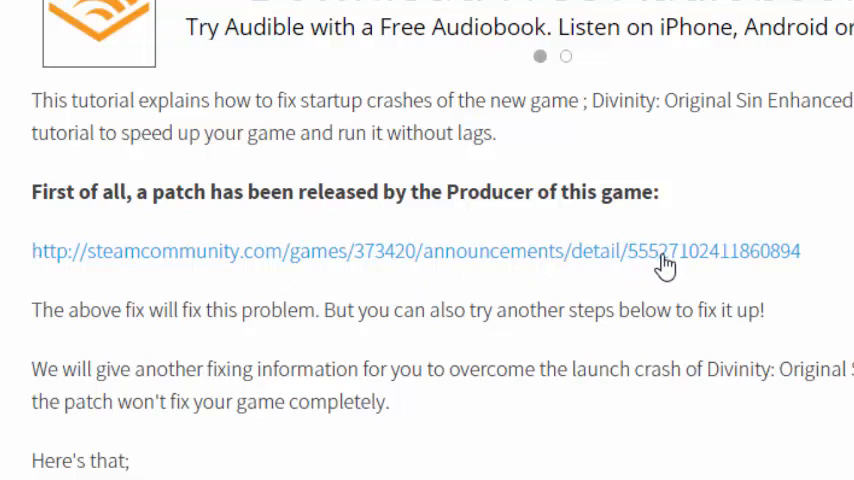
{"action": "mouse_move", "coordinate": [623, 317]}
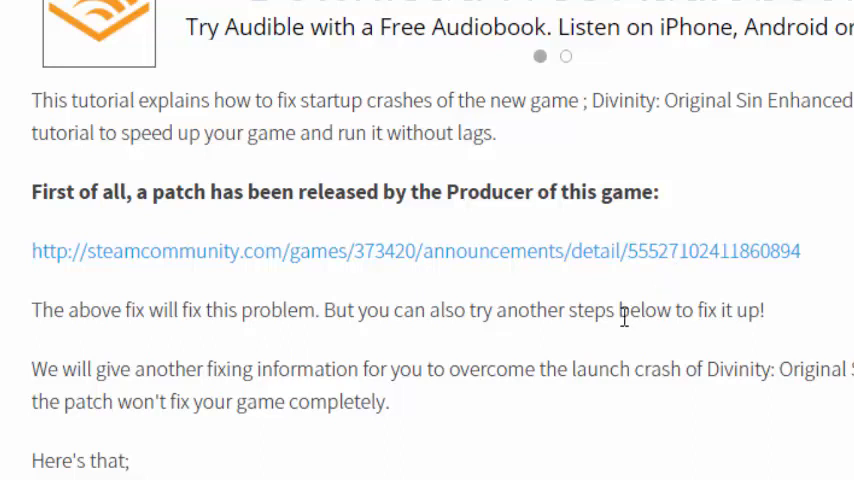
{"action": "mouse_move", "coordinate": [658, 292]}
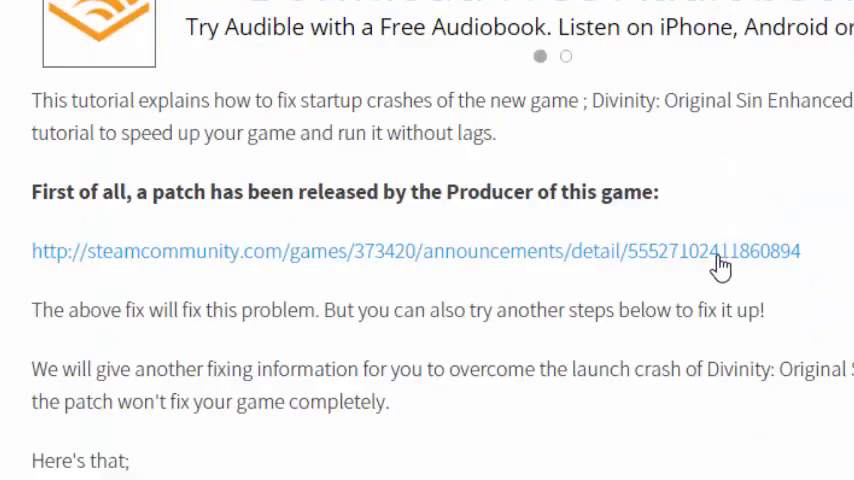
- Scroll to 'Follow the below steps' and the Event Viewer screenshot
{"action": "scroll", "scroll_direction": "down", "scroll_amount": 3}
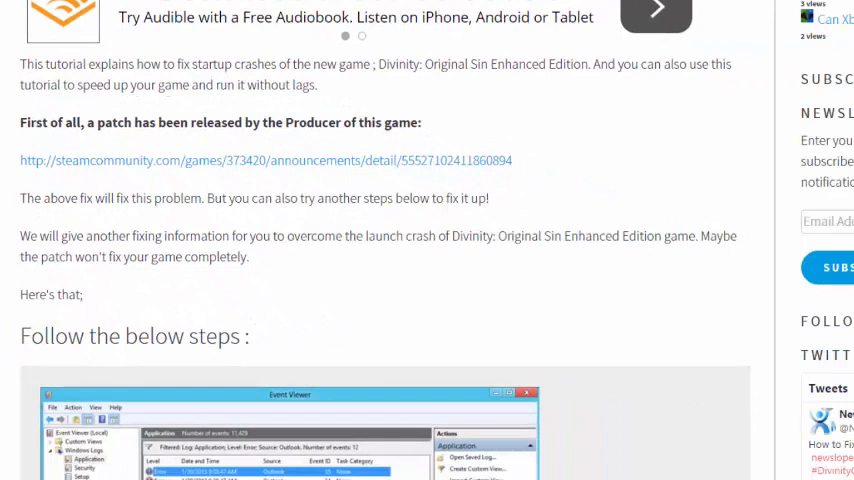
{"action": "mouse_move", "coordinate": [363, 222]}
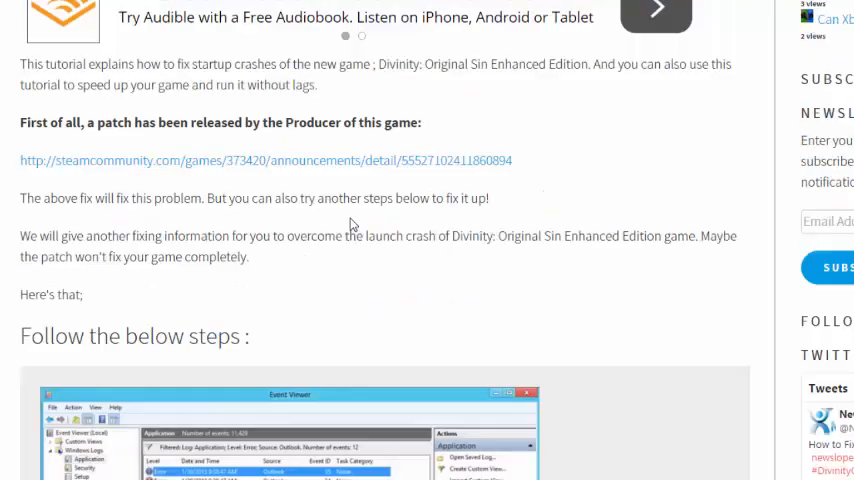
{"action": "scroll", "scroll_direction": "down", "scroll_amount": 3}
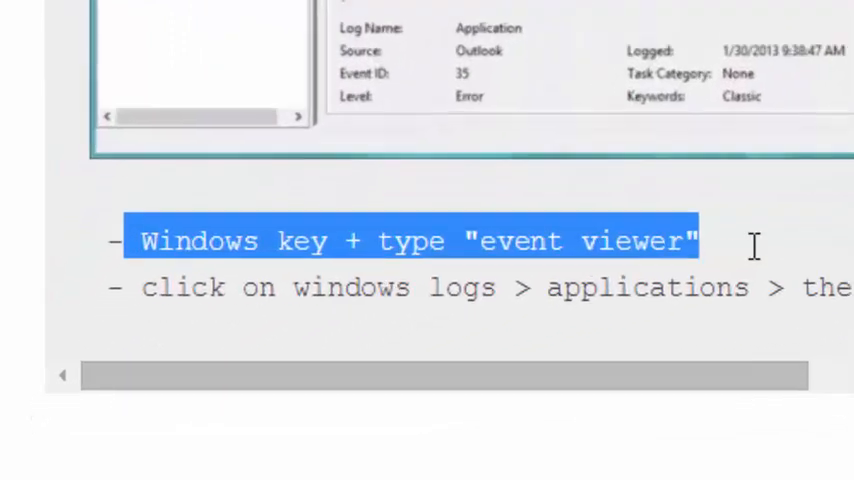
- Read on to the EoCApp.exe Windows Logs step and the graphicSettings.zip Dropbox tip
{"action": "left_click", "coordinate": [155, 241]}
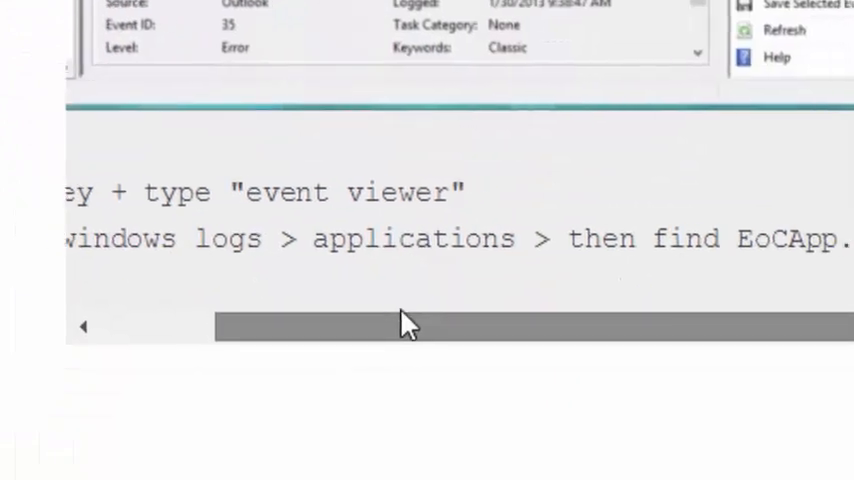
{"action": "mouse_move", "coordinate": [298, 248]}
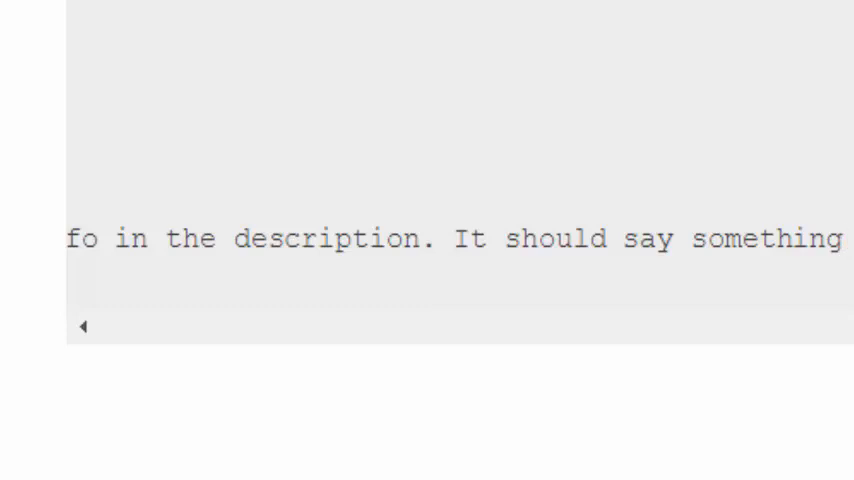
{"action": "scroll", "scroll_direction": "right", "scroll_amount": 3}
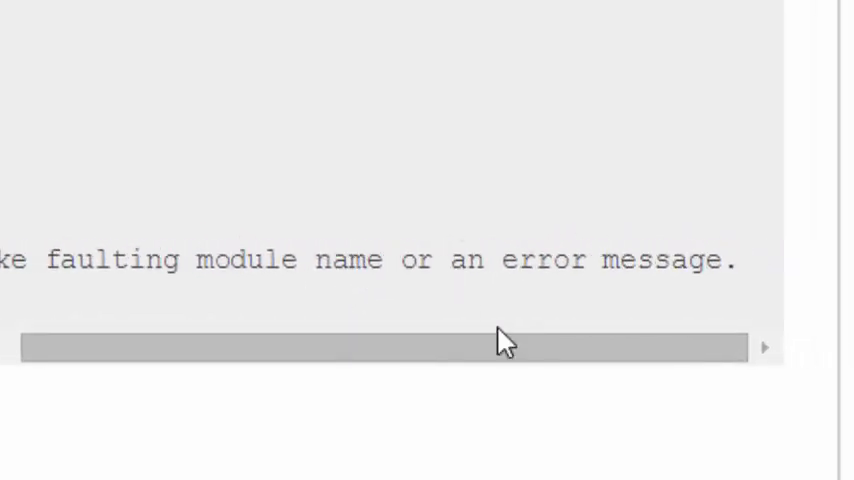
{"action": "scroll", "scroll_direction": "up", "scroll_amount": 3}
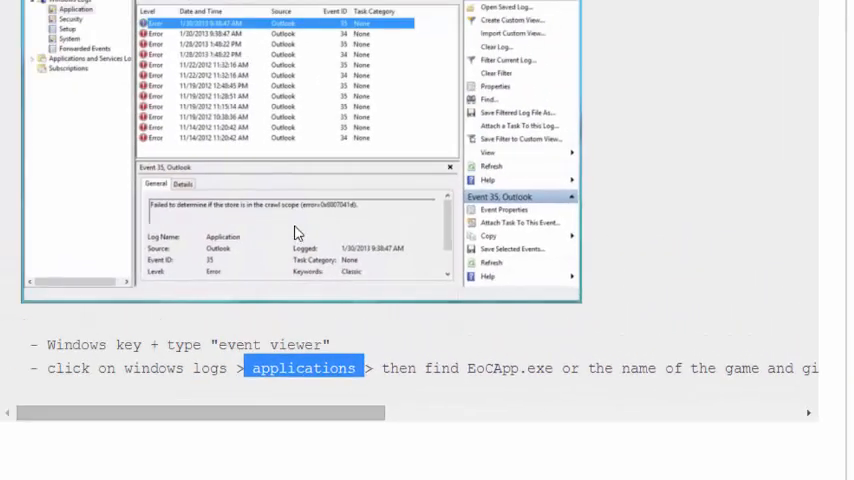
{"action": "scroll", "scroll_direction": "down", "scroll_amount": 3}
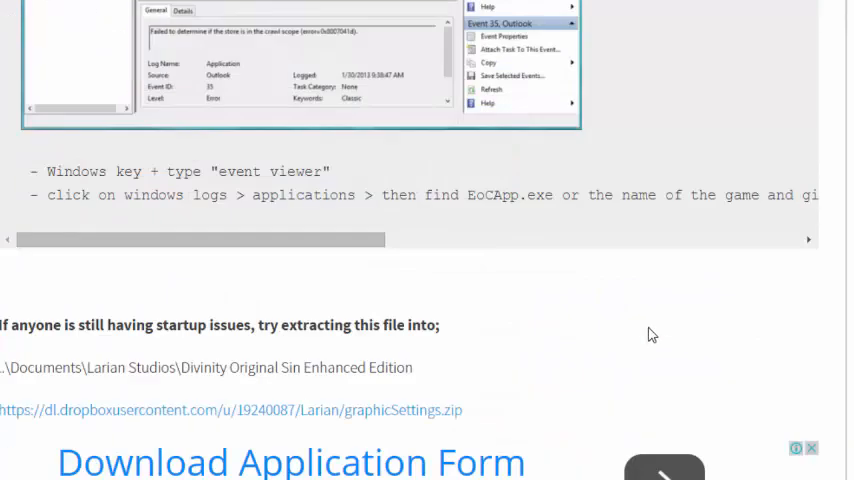
- Scroll to the 1280x720 windowed-mode note and the Compatibility mode screenshot
{"action": "scroll", "scroll_direction": "down", "scroll_amount": 3}
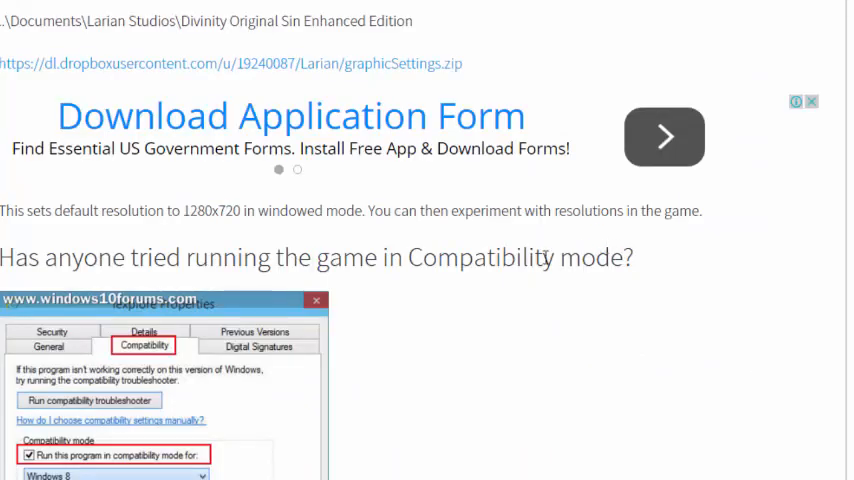
{"action": "scroll", "scroll_direction": "up", "scroll_amount": 3}
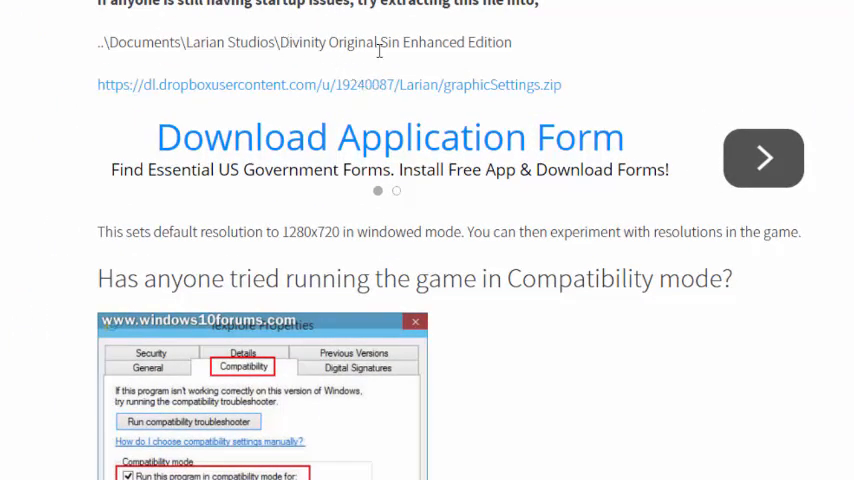
{"action": "mouse_move", "coordinate": [447, 100]}
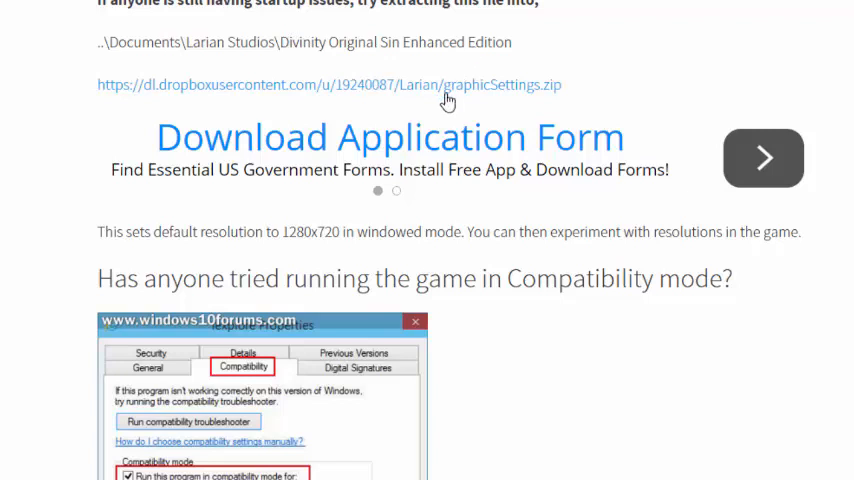
{"action": "mouse_move", "coordinate": [158, 90]}
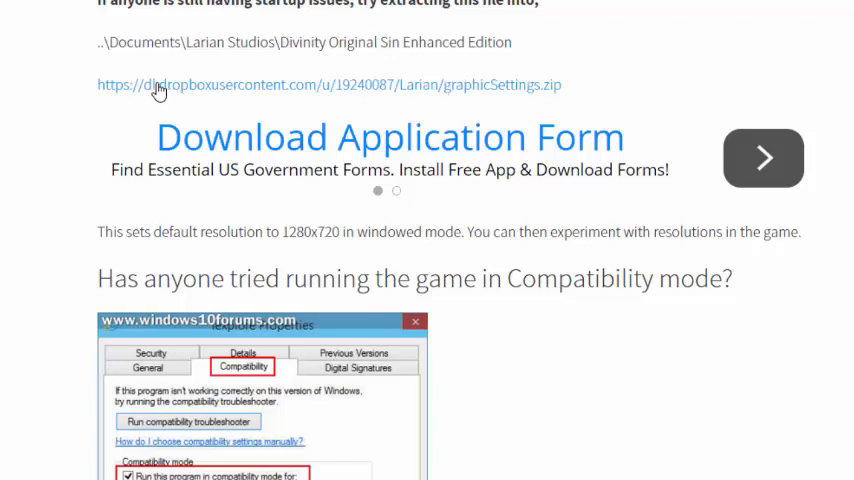
{"action": "mouse_move", "coordinate": [310, 92]}
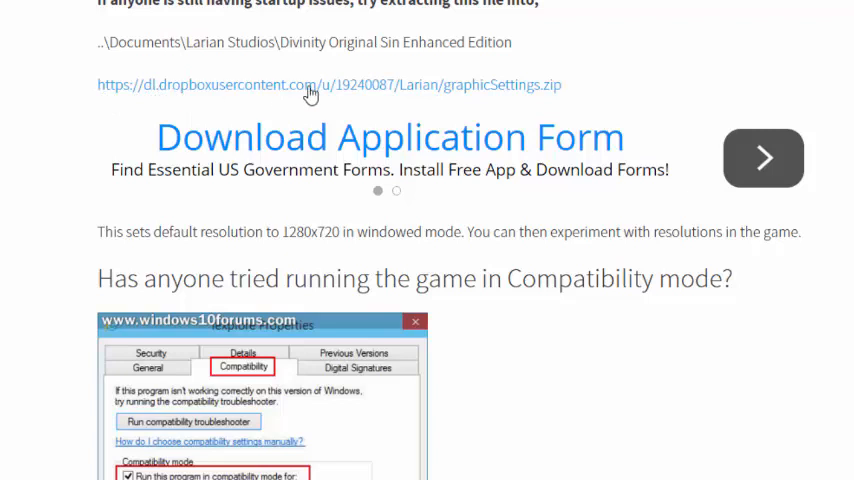
{"action": "mouse_move", "coordinate": [456, 96]}
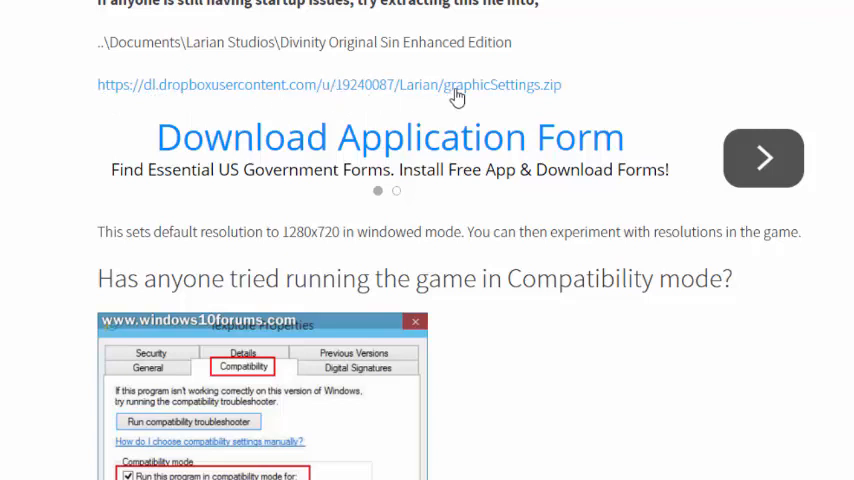
{"action": "mouse_move", "coordinate": [461, 96]}
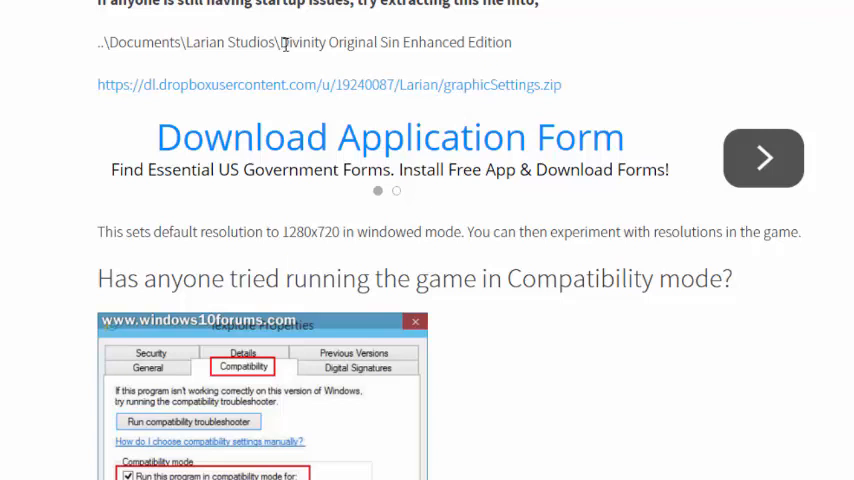
{"action": "mouse_move", "coordinate": [535, 61]}
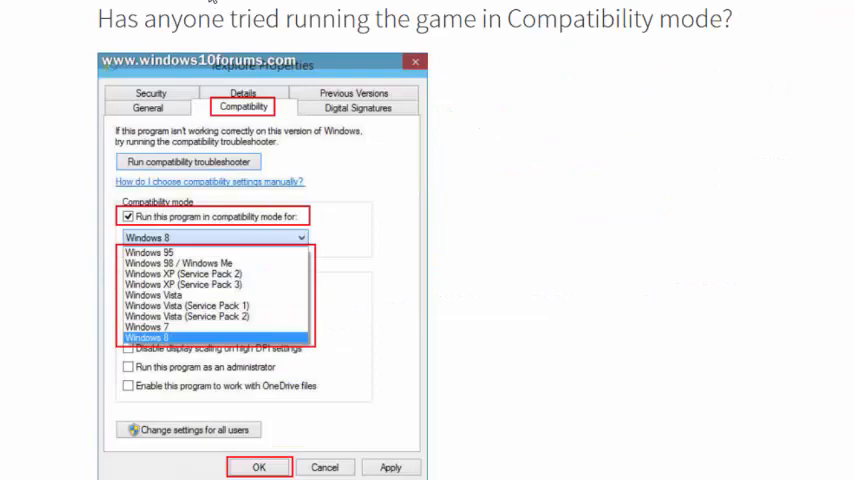
{"action": "scroll", "scroll_direction": "up", "scroll_amount": 3}
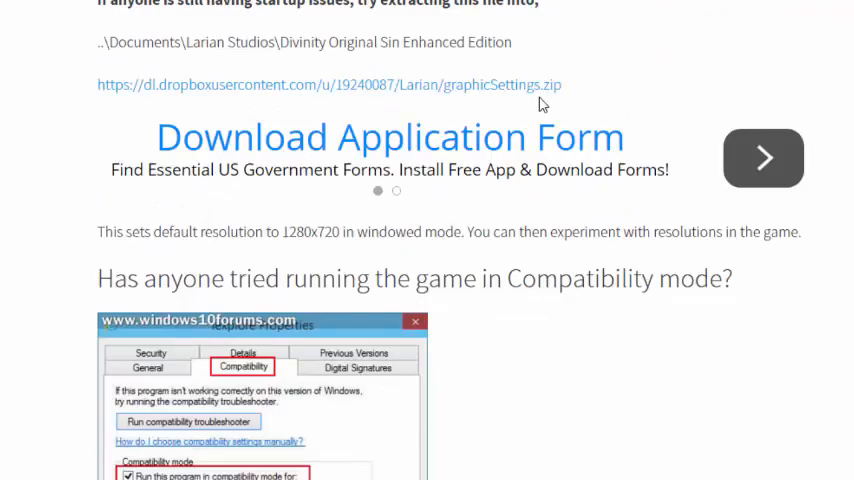
{"action": "mouse_move", "coordinate": [130, 258]}
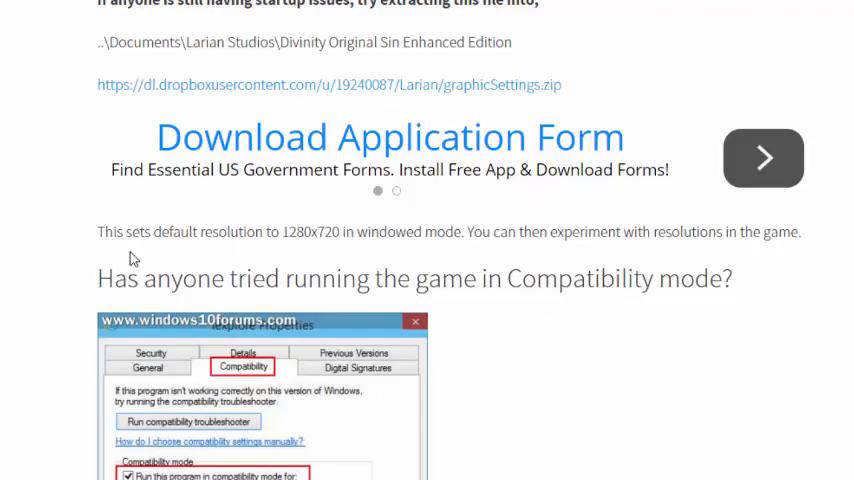
{"action": "mouse_move", "coordinate": [380, 253]}
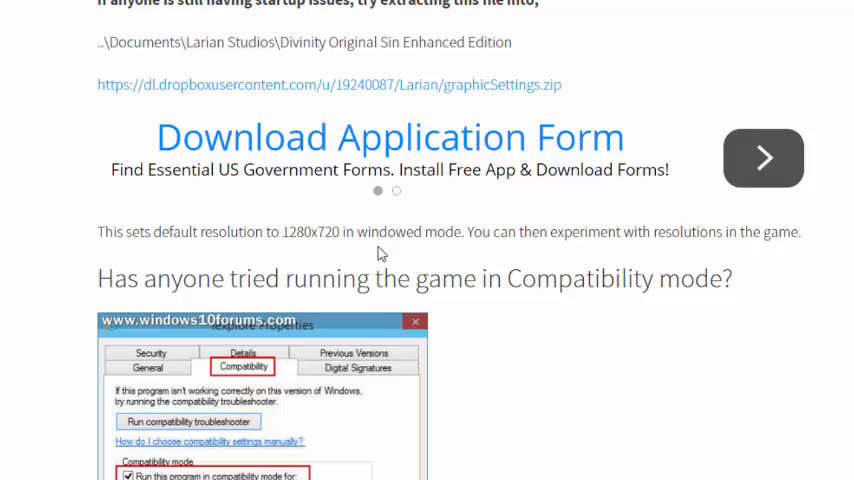
{"action": "mouse_move", "coordinate": [556, 258]}
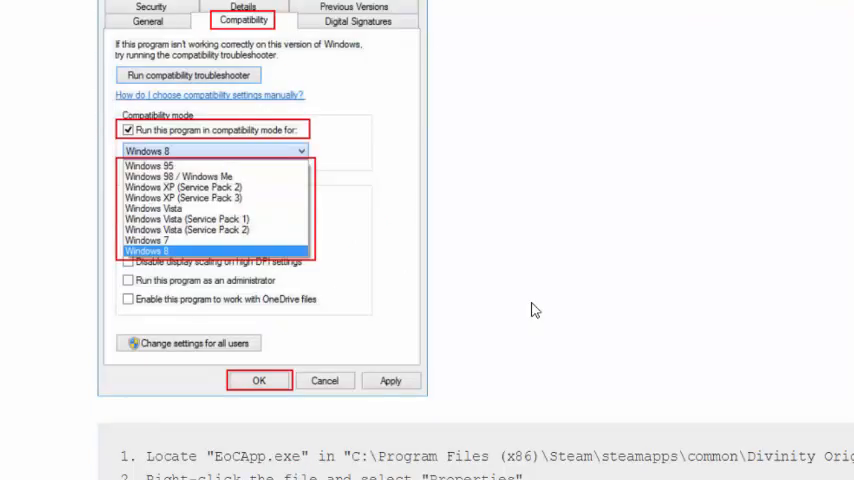
{"action": "mouse_move", "coordinate": [388, 225]}
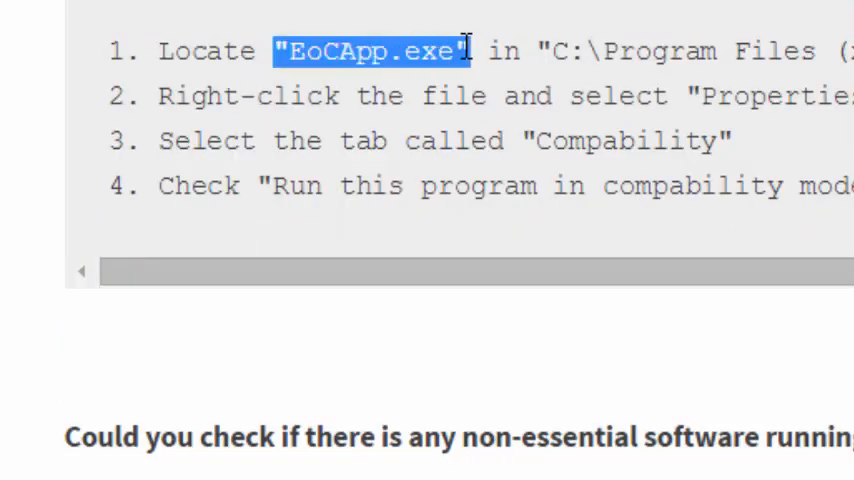
- Scroll the code block right to read the four EoCApp.exe compatibility-mode steps fully
{"action": "scroll", "scroll_direction": "right", "scroll_amount": 3}
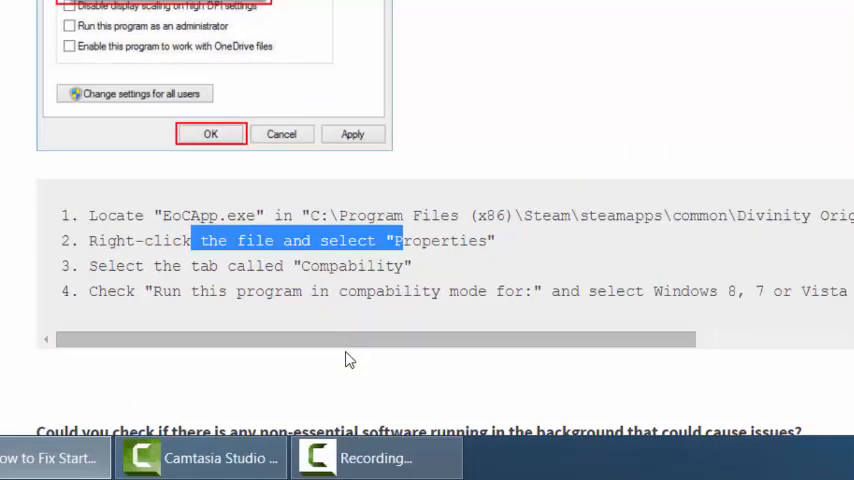
{"action": "scroll", "scroll_direction": "right", "scroll_amount": 3}
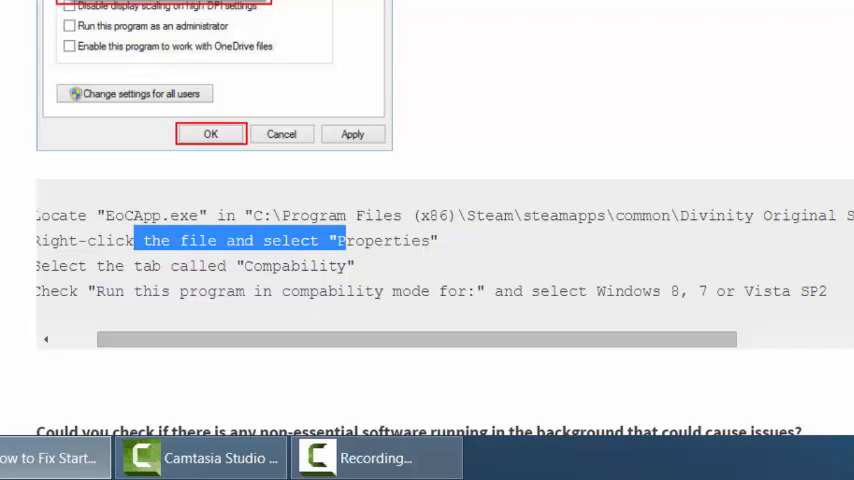
{"action": "mouse_move", "coordinate": [162, 9]}
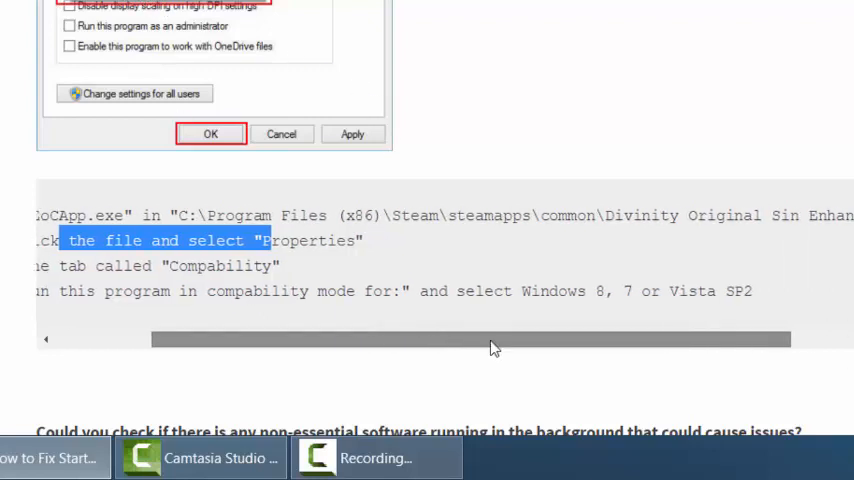
{"action": "scroll", "scroll_direction": "down", "scroll_amount": 3}
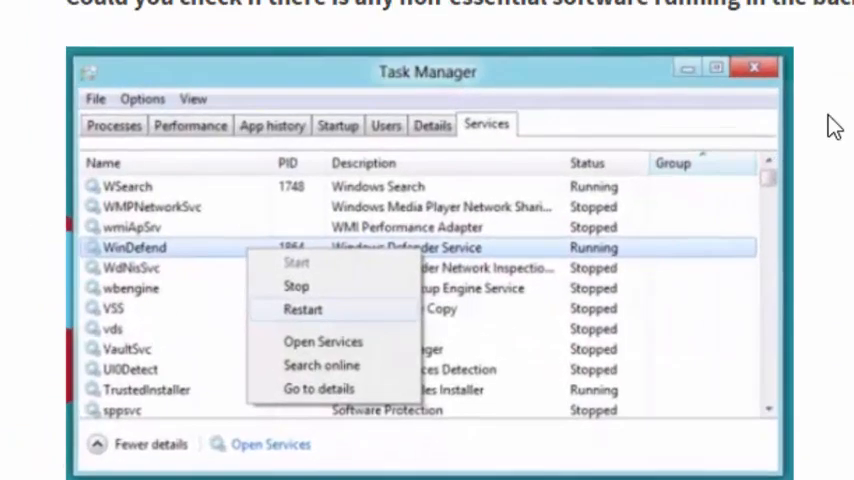
{"action": "mouse_move", "coordinate": [773, 235]}
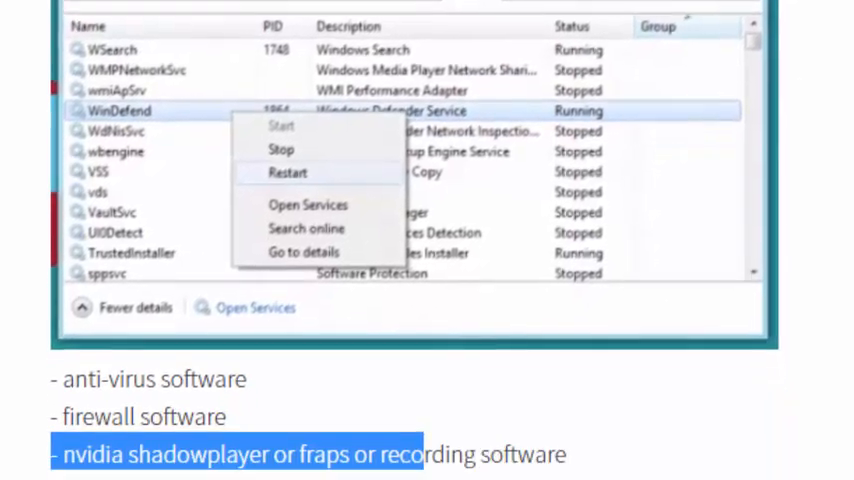
- Scroll past the Task Manager screenshot to the Newslopedy Game Support Team sign-off
{"action": "scroll", "scroll_direction": "down", "scroll_amount": 3}
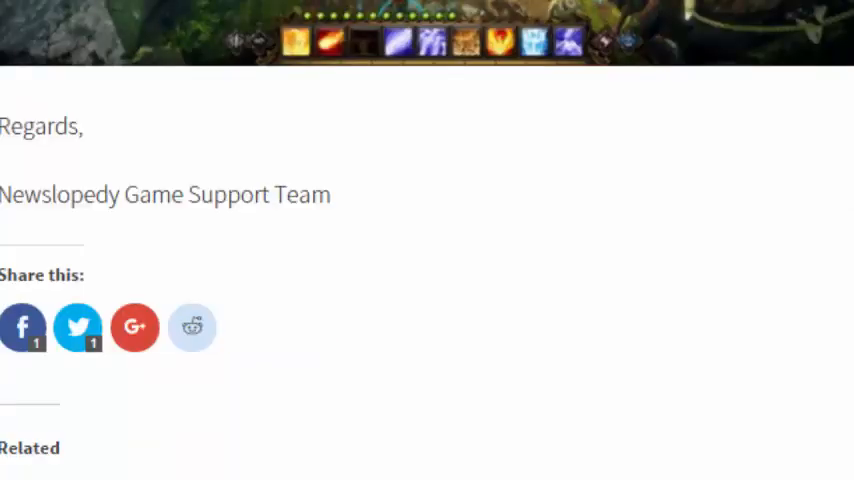
- Scroll up to the 'How to Fix Startup Crash and Lag' article title
{"action": "scroll", "scroll_direction": "up", "scroll_amount": 3}
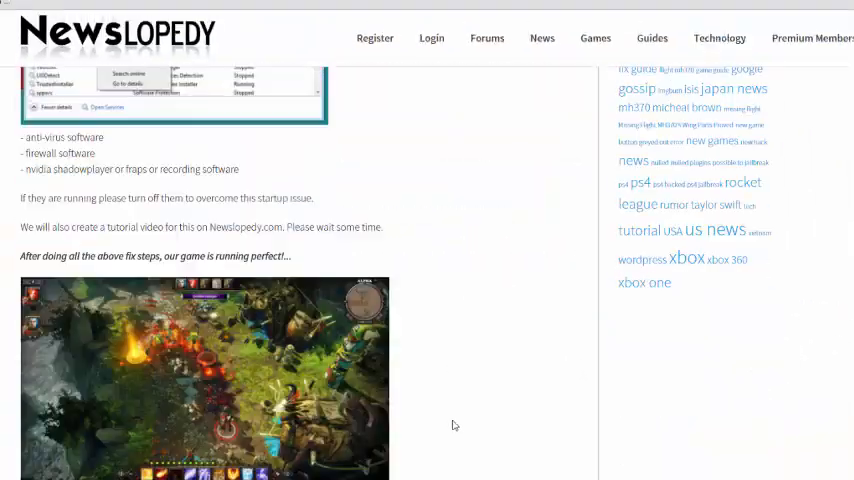
{"action": "scroll", "scroll_direction": "up", "scroll_amount": 3}
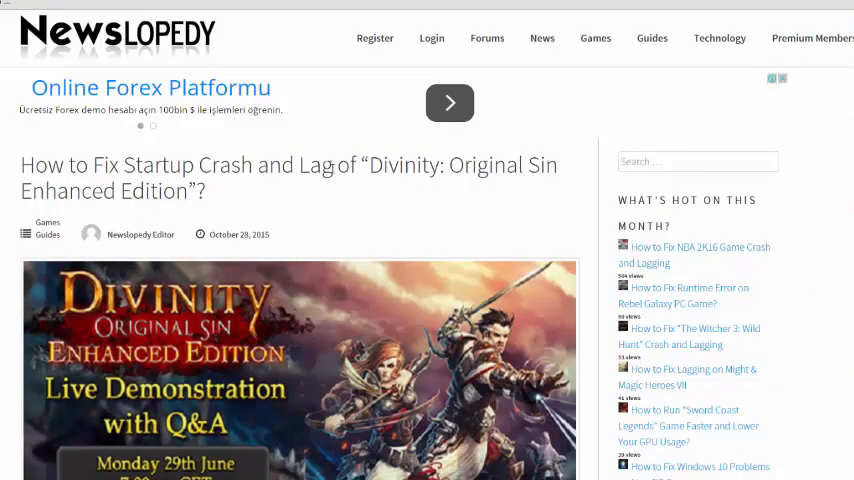
{"action": "mouse_move", "coordinate": [333, 211]}
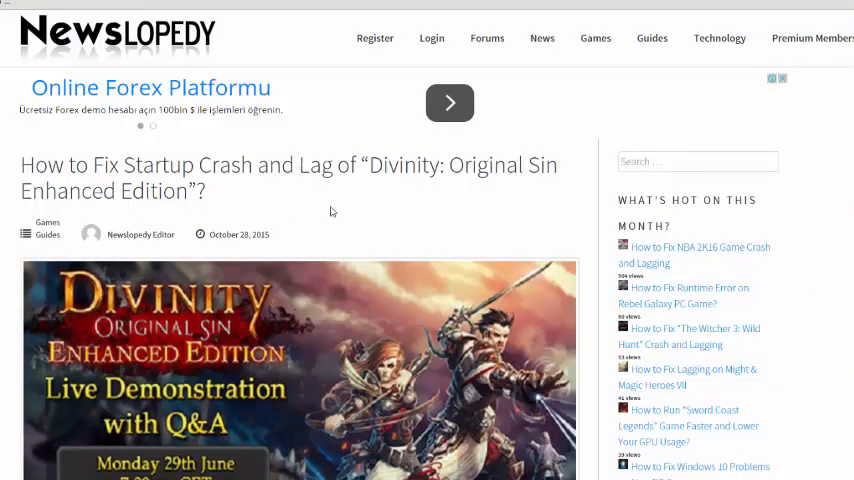